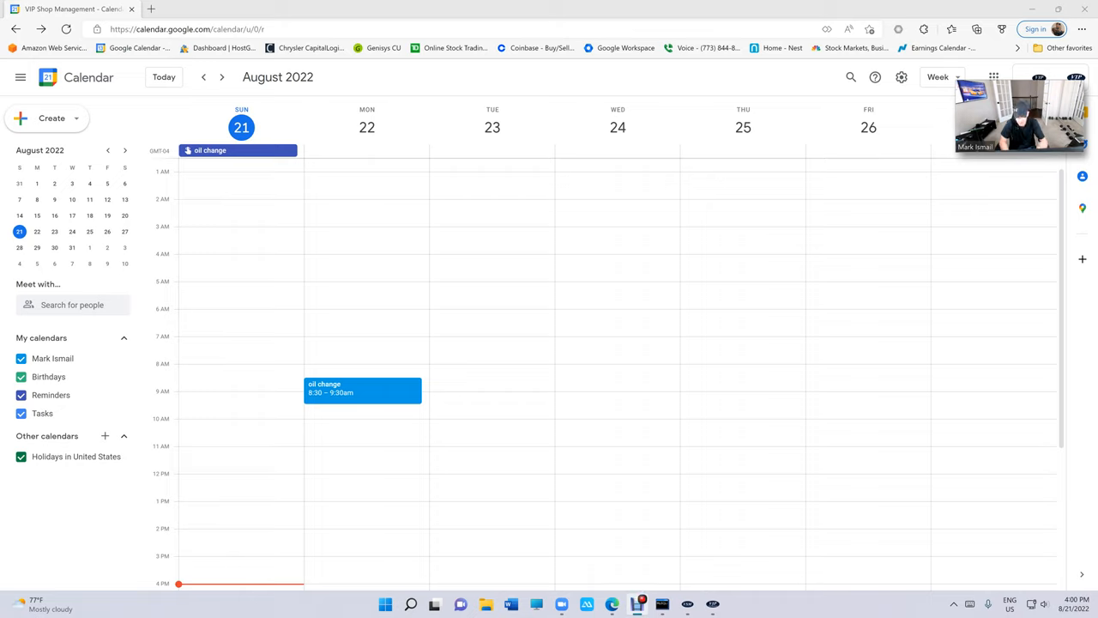
pyautogui.moveTo(350, 221)
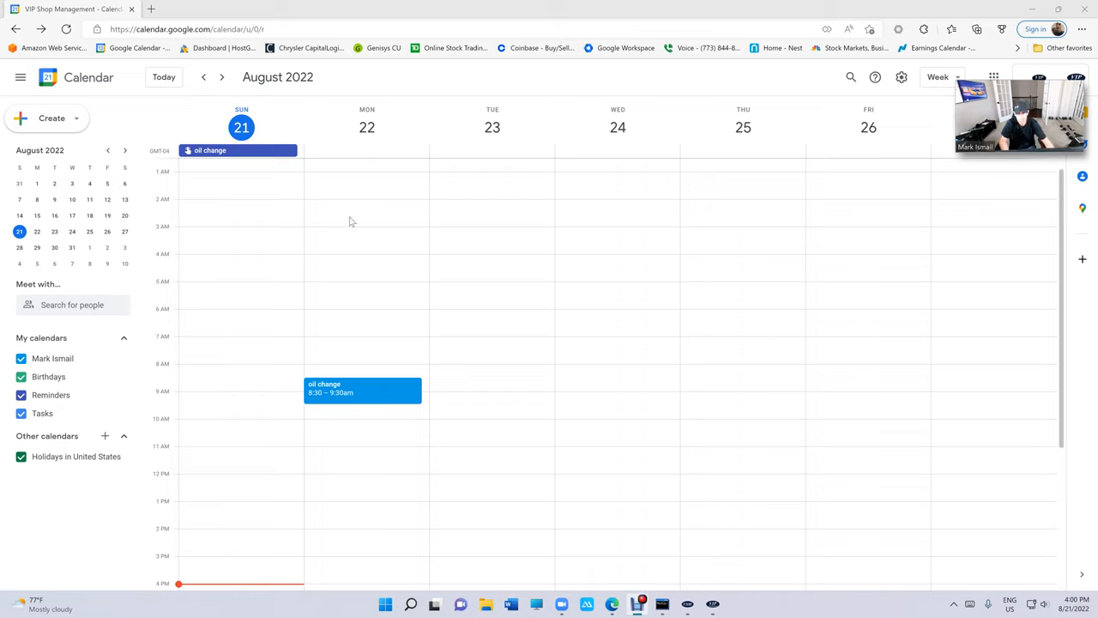
pyautogui.moveTo(494, 175)
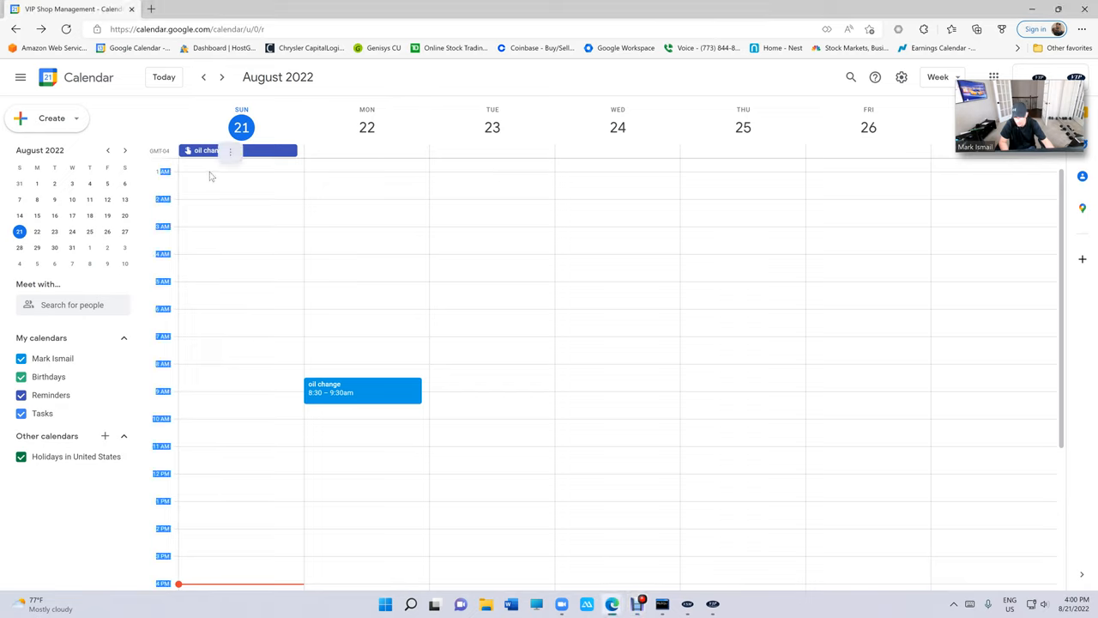
# - Discard an accidental untitled event draft started on Sunday morning
pyautogui.click(237, 168)
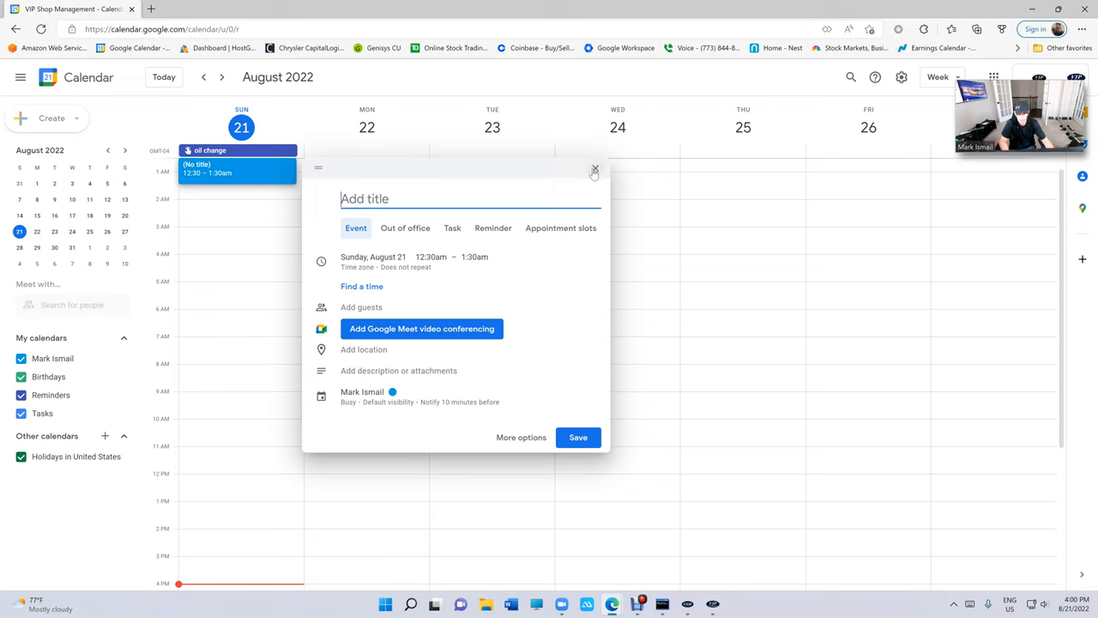
pyautogui.click(594, 170)
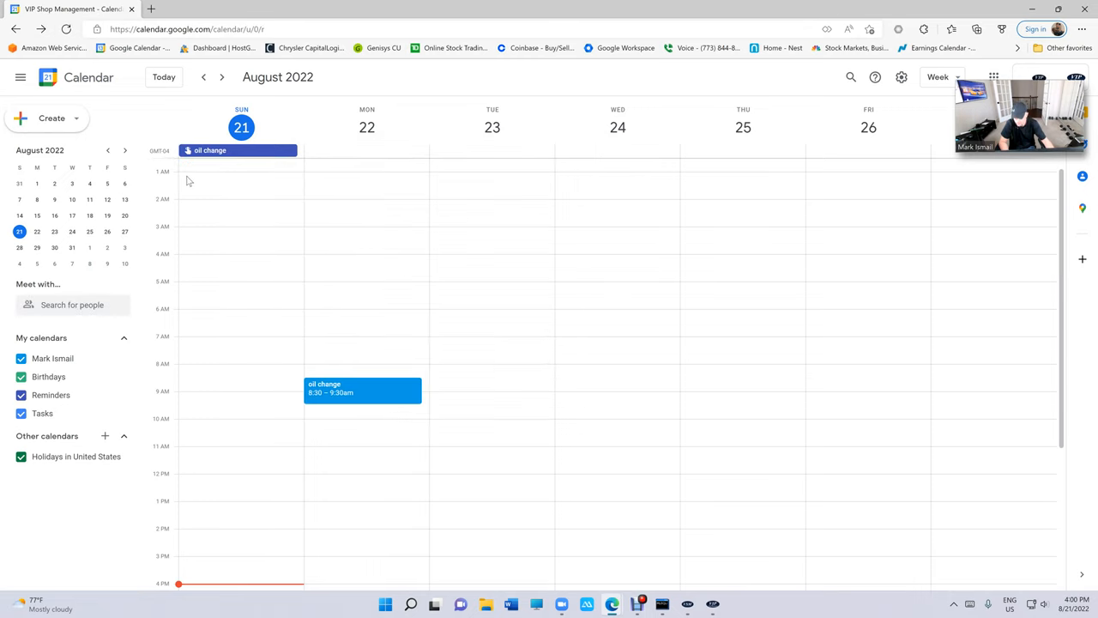
pyautogui.moveTo(204, 348)
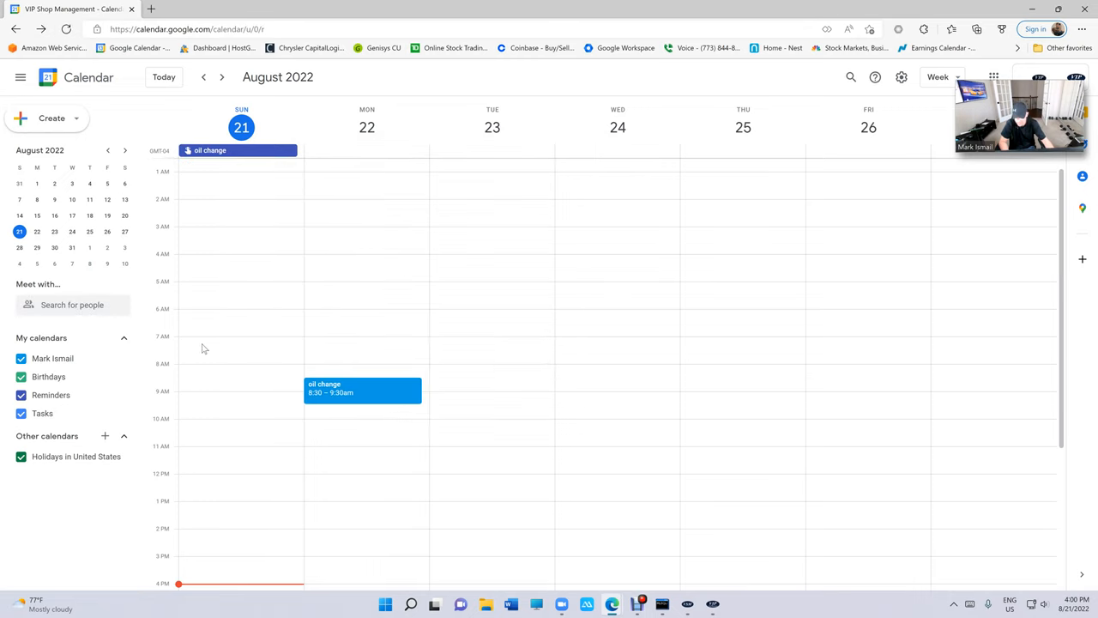
pyautogui.scroll(-3)
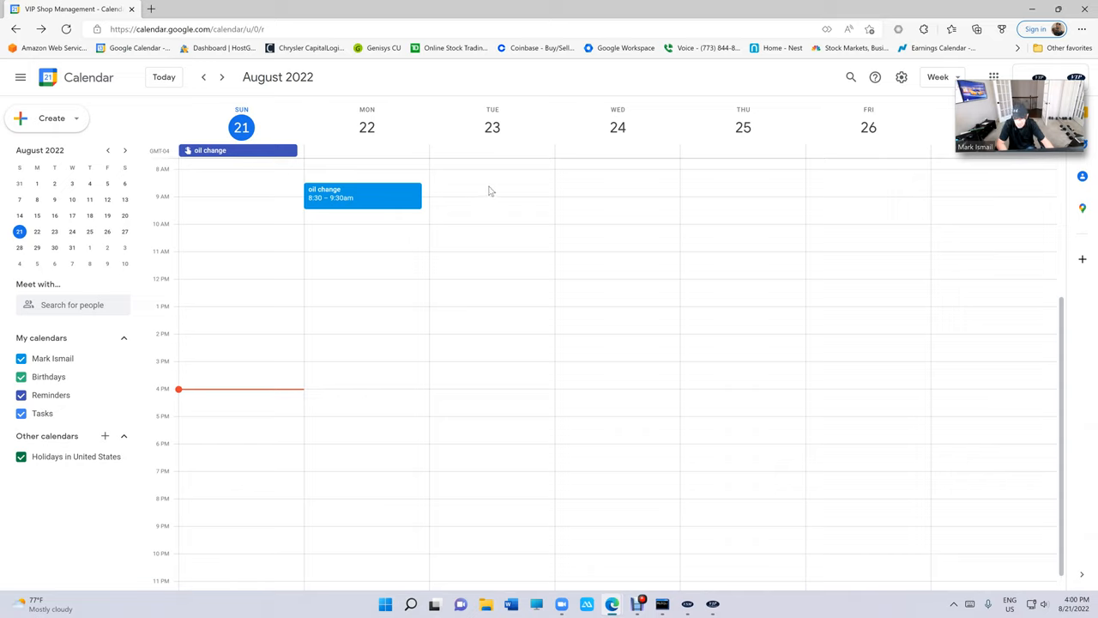
# - Create a Tuesday 8:30 AM event titled 'oil change - 2010 jeep grand cherokee' and save it
pyautogui.click(487, 196)
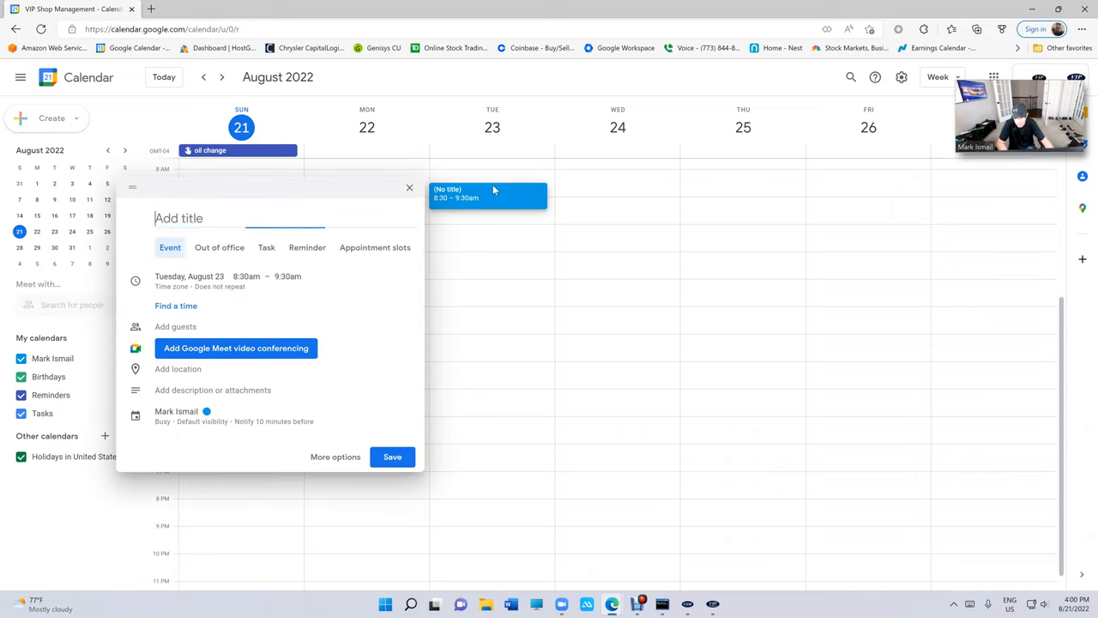
pyautogui.write('oil change -')
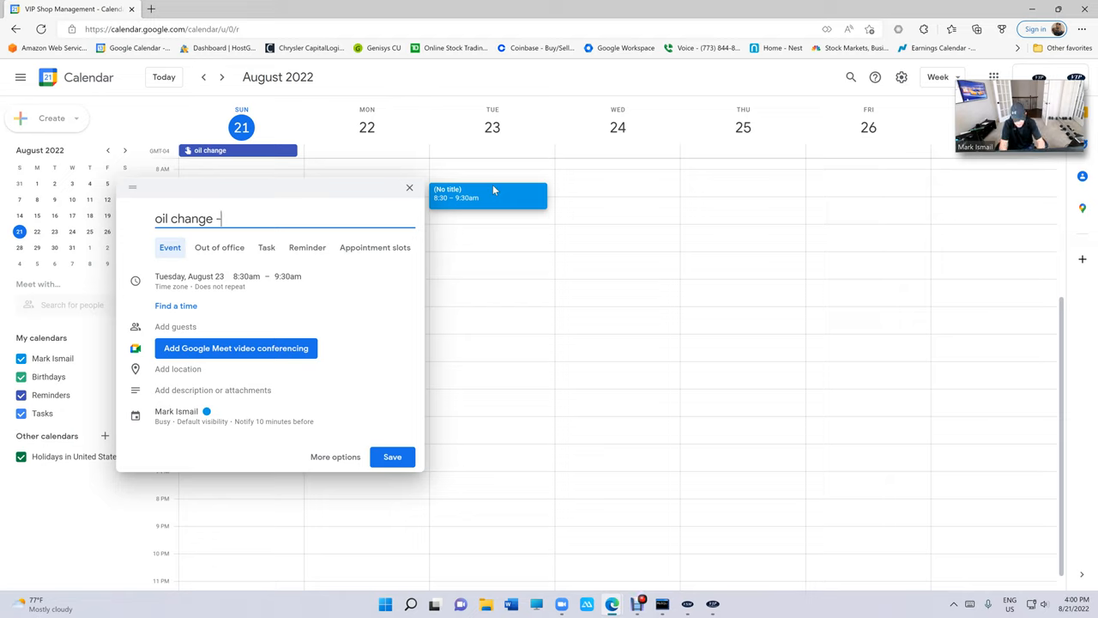
pyautogui.write('2010')
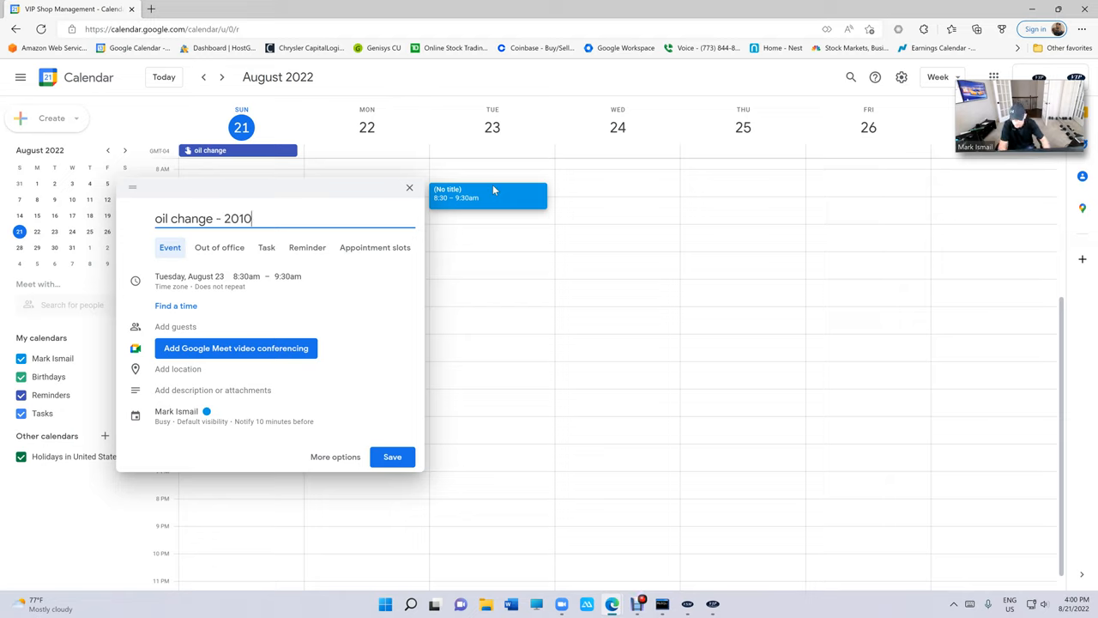
pyautogui.write('jeep')
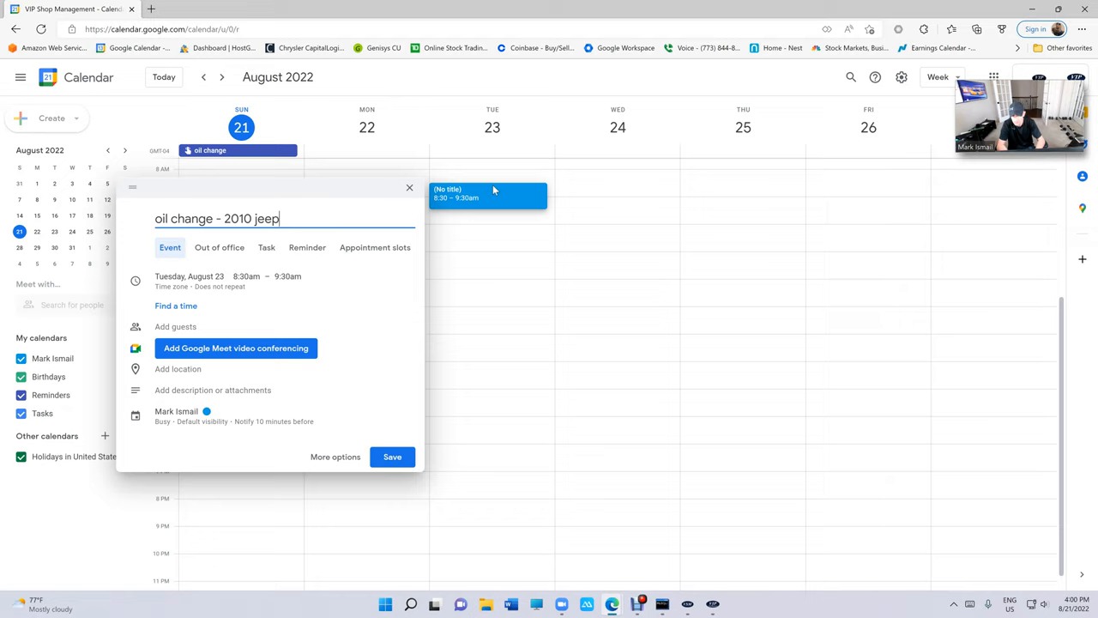
pyautogui.write('grand cherokee')
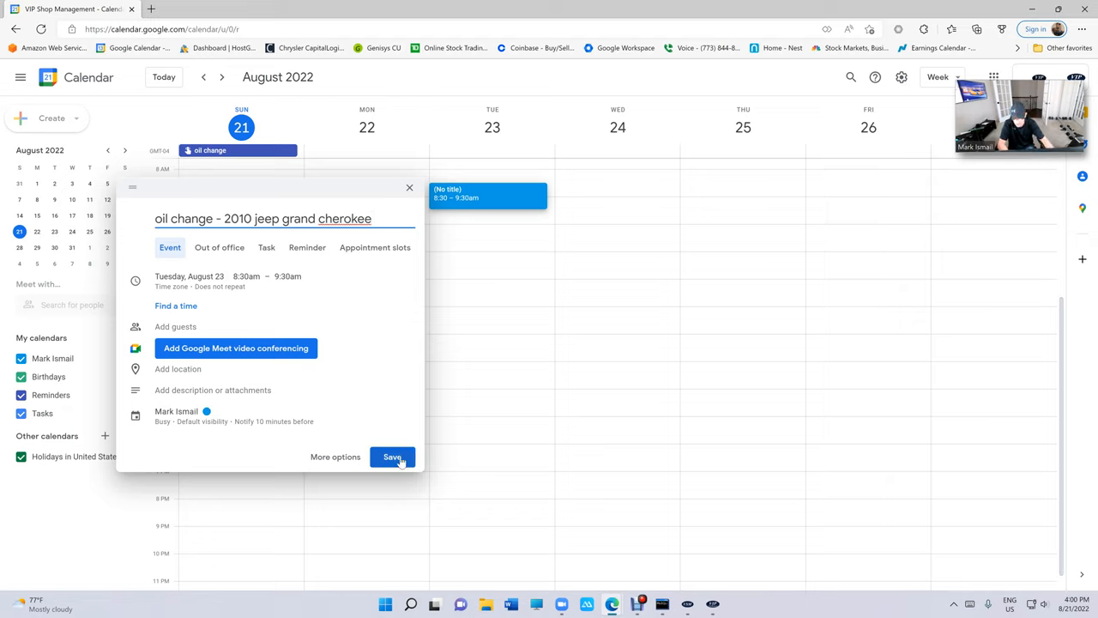
pyautogui.click(391, 456)
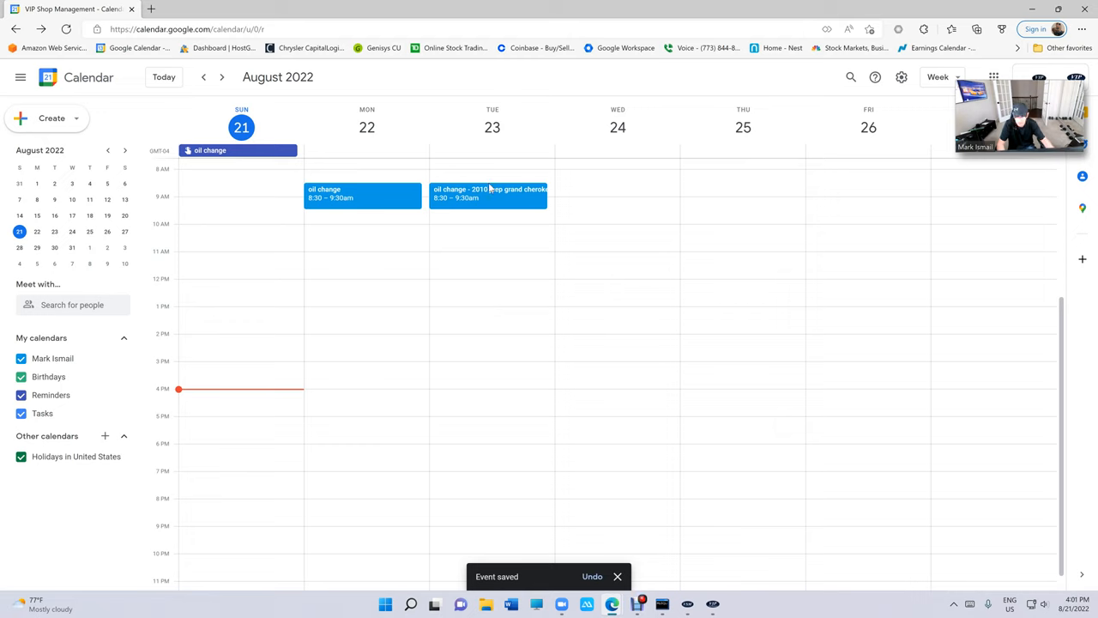
pyautogui.click(489, 192)
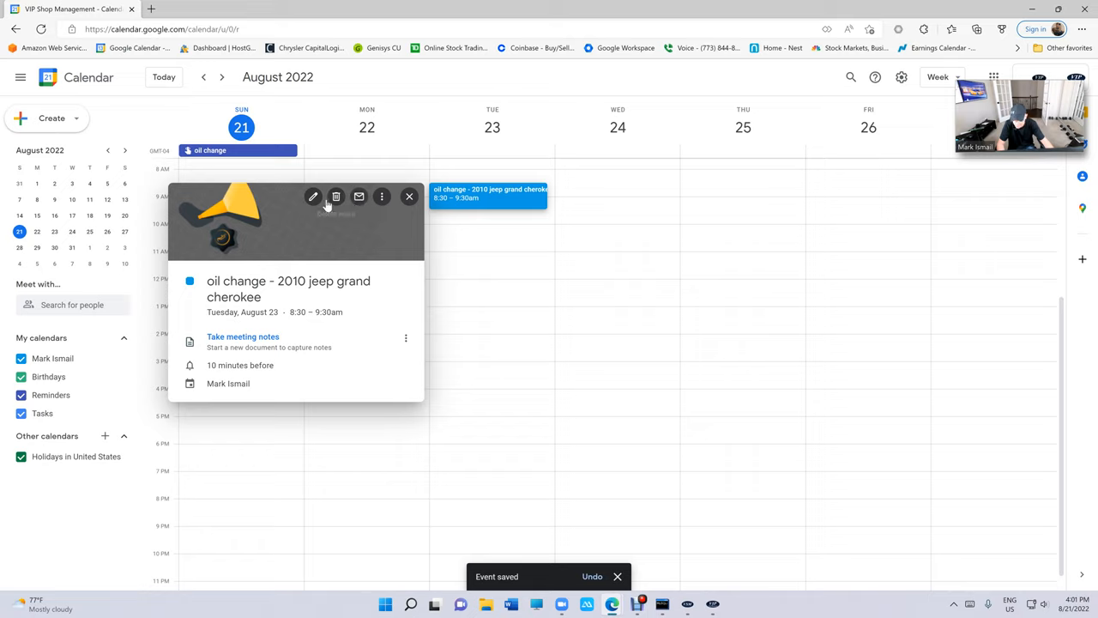
pyautogui.click(408, 195)
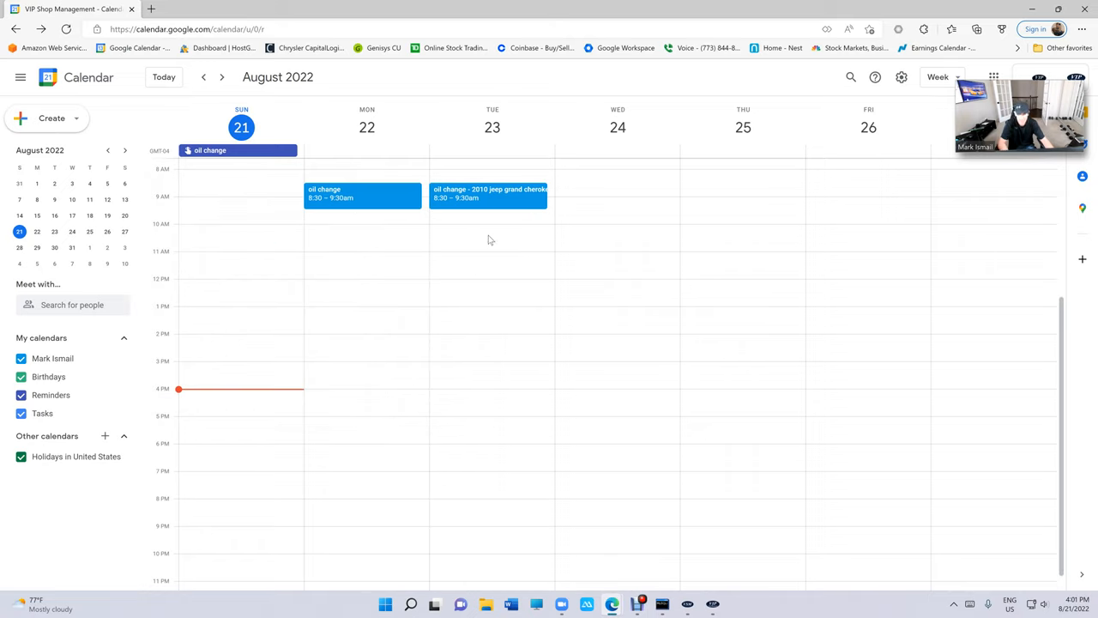
pyautogui.moveTo(783, 343)
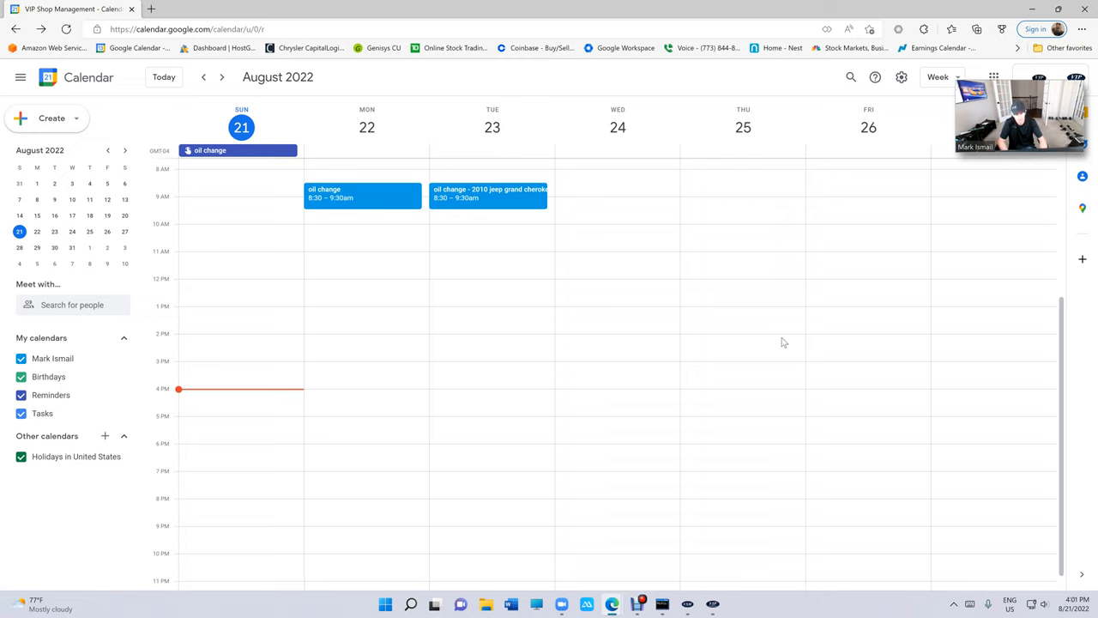
pyautogui.moveTo(442, 186)
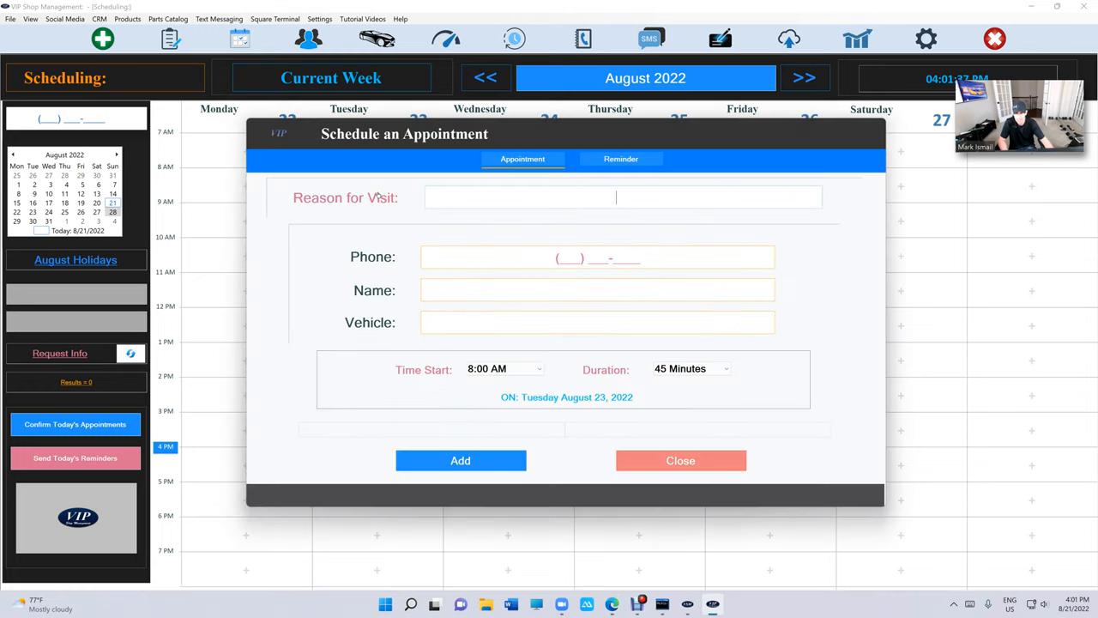
# - Set the appointment's Reason for Visit to Oil Change from the 'oi' suggestions
pyautogui.write('oil')
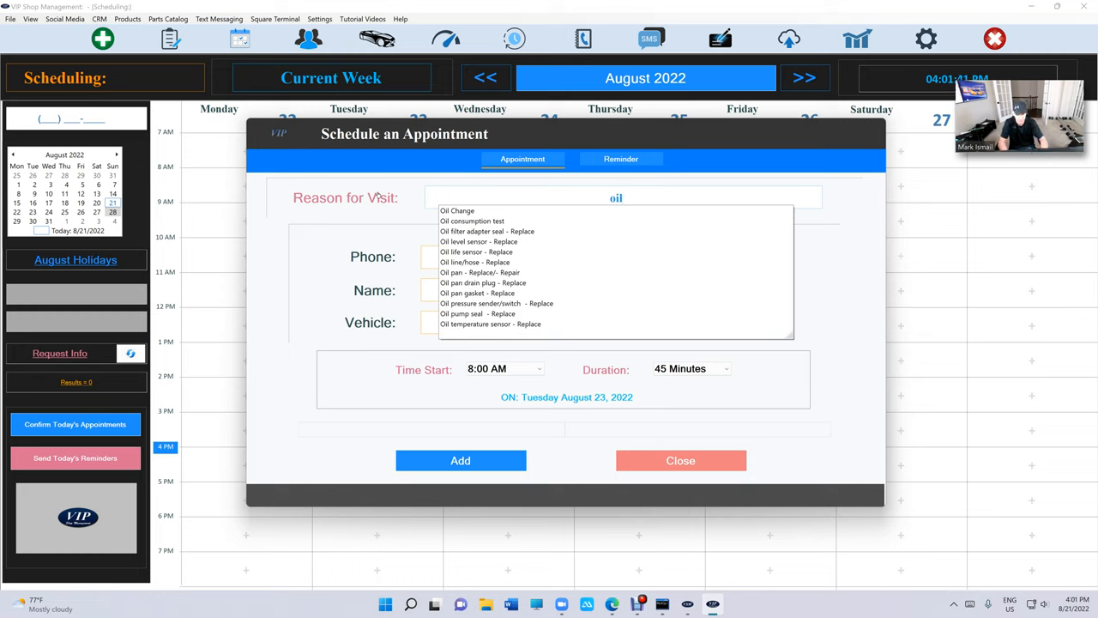
pyautogui.click(456, 210)
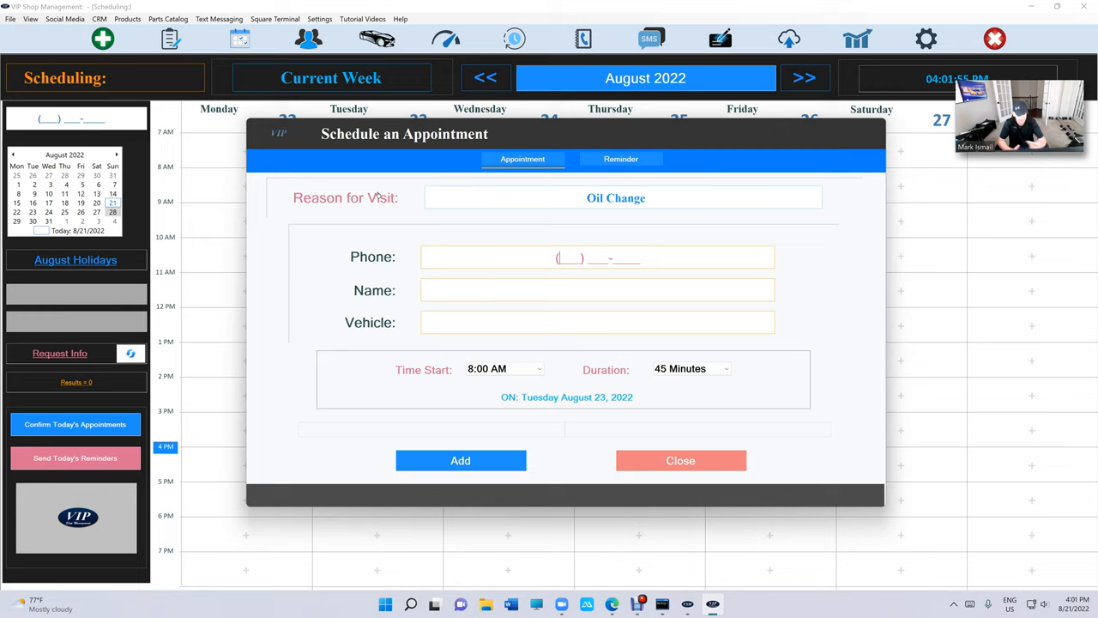
pyautogui.write('248')
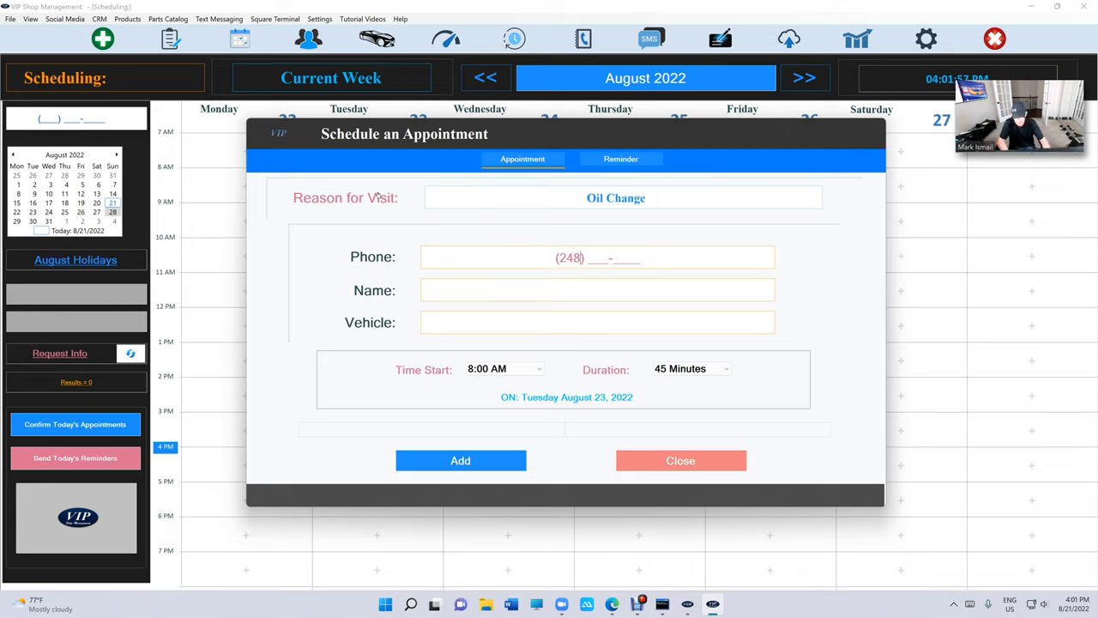
pyautogui.write('862')
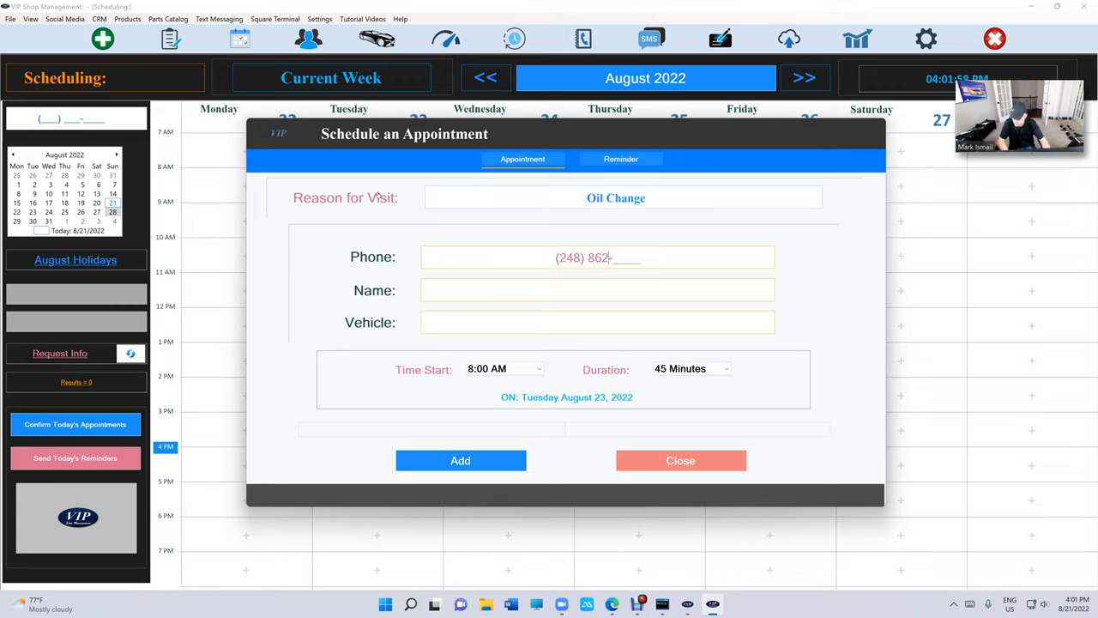
pyautogui.write('0798')
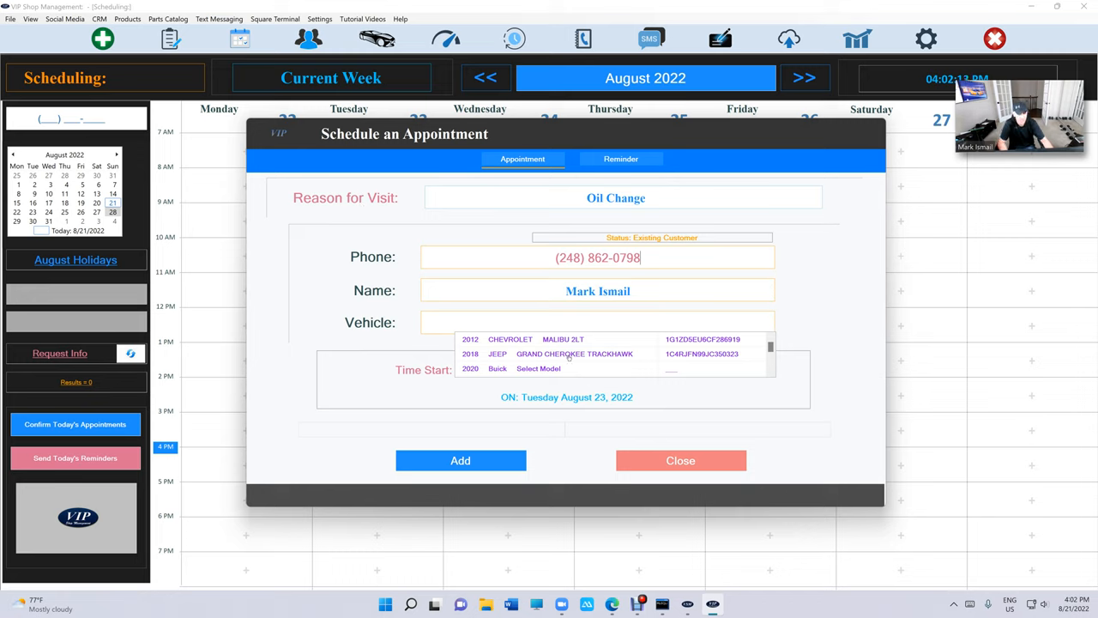
pyautogui.click(510, 340)
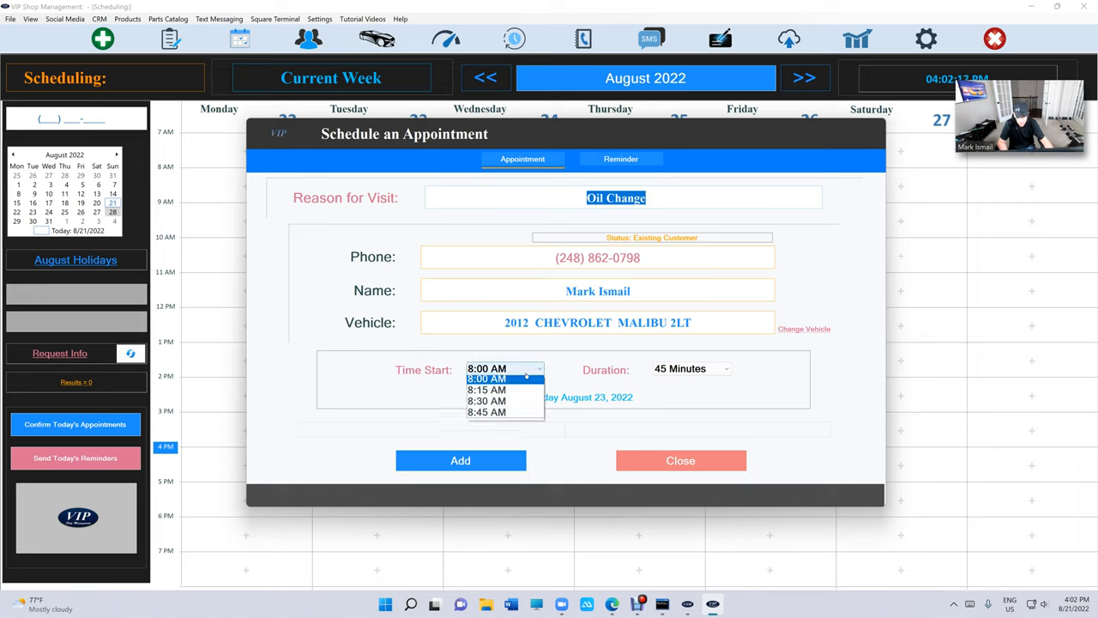
pyautogui.click(488, 402)
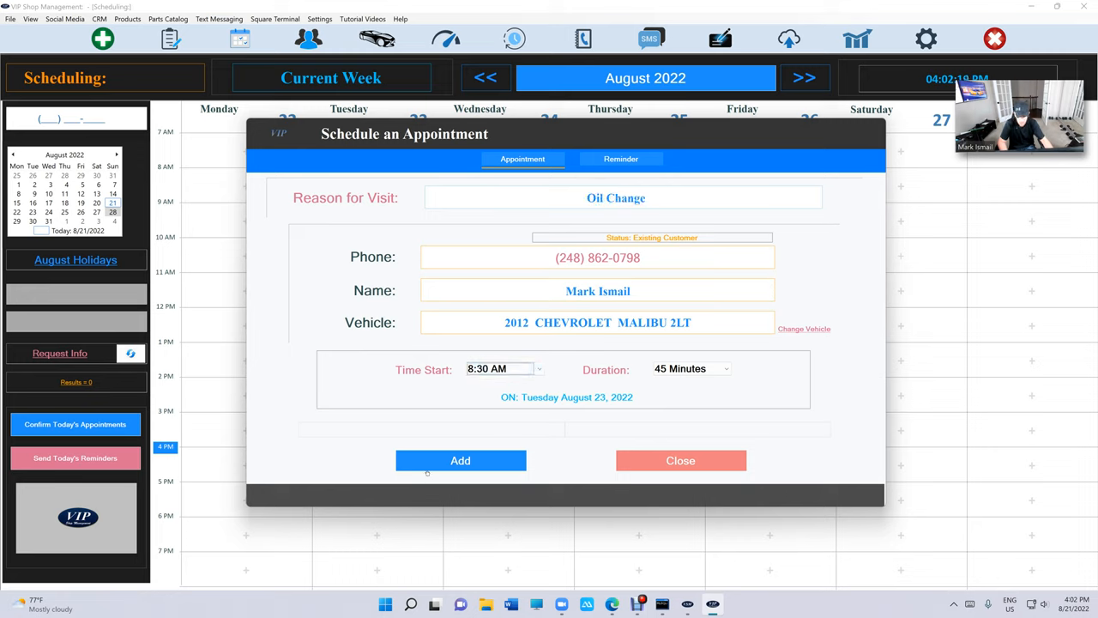
pyautogui.click(460, 460)
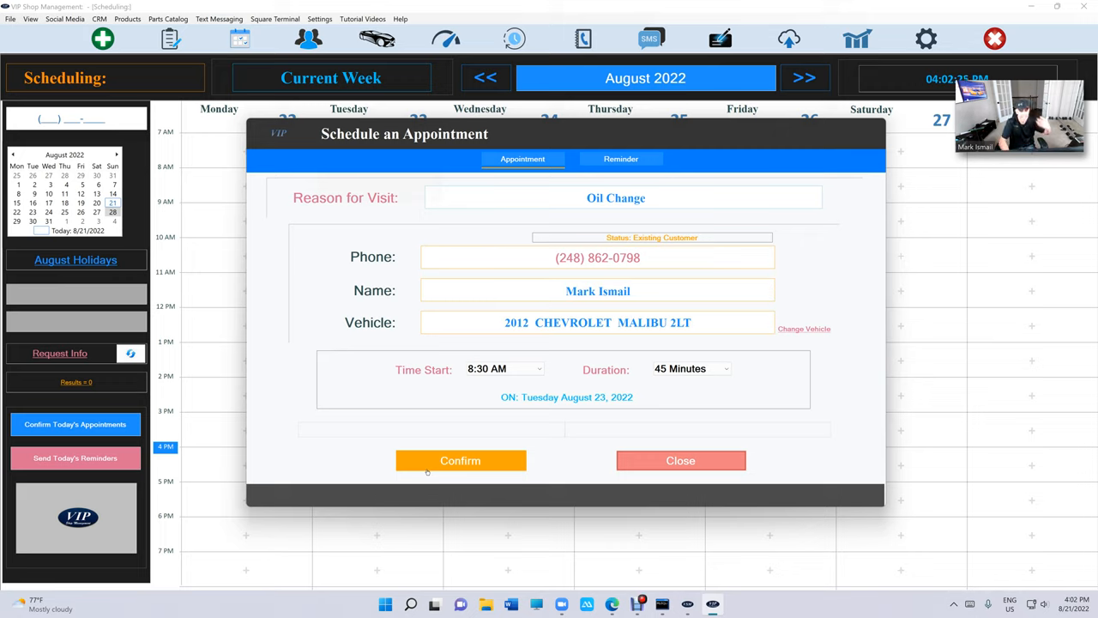
# - Confirm the new appointment by text message and send the confirmation to the customer
pyautogui.click(460, 460)
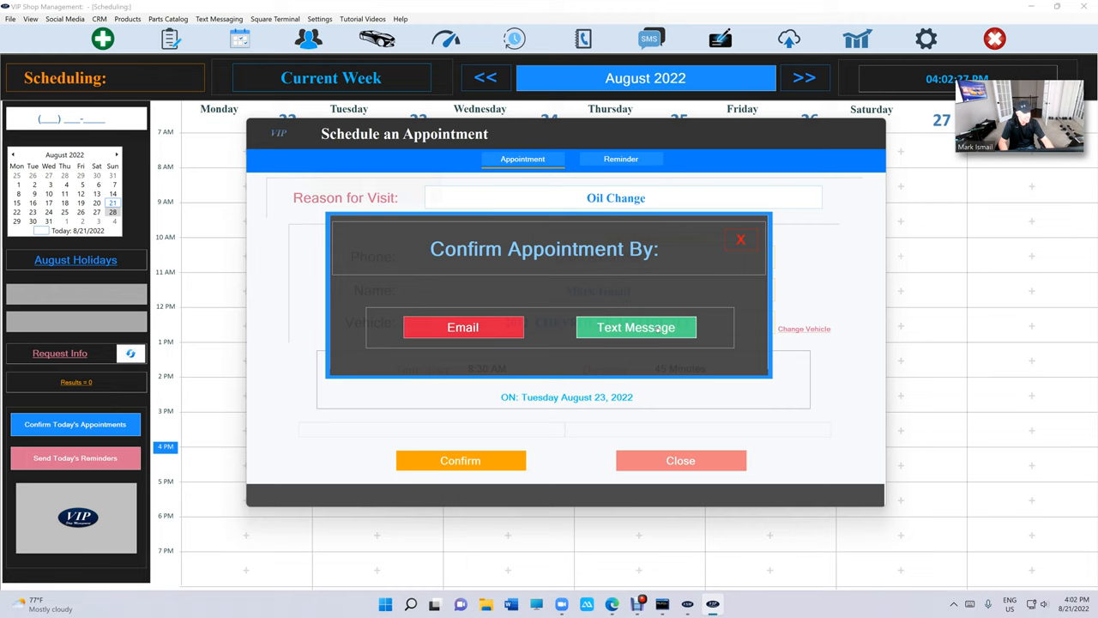
pyautogui.click(635, 326)
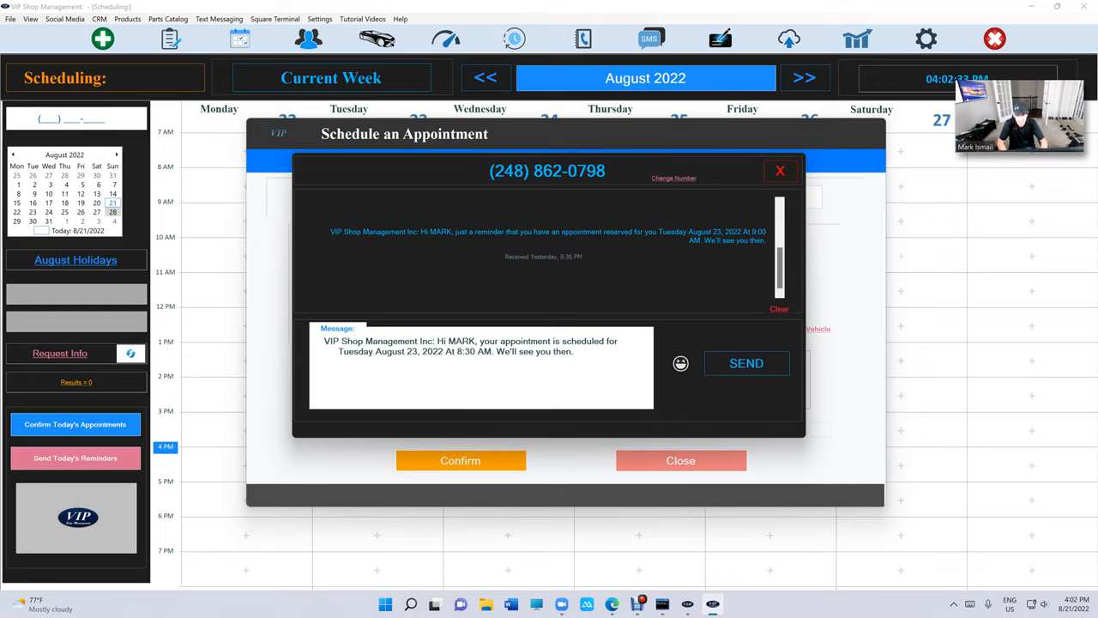
pyautogui.click(744, 364)
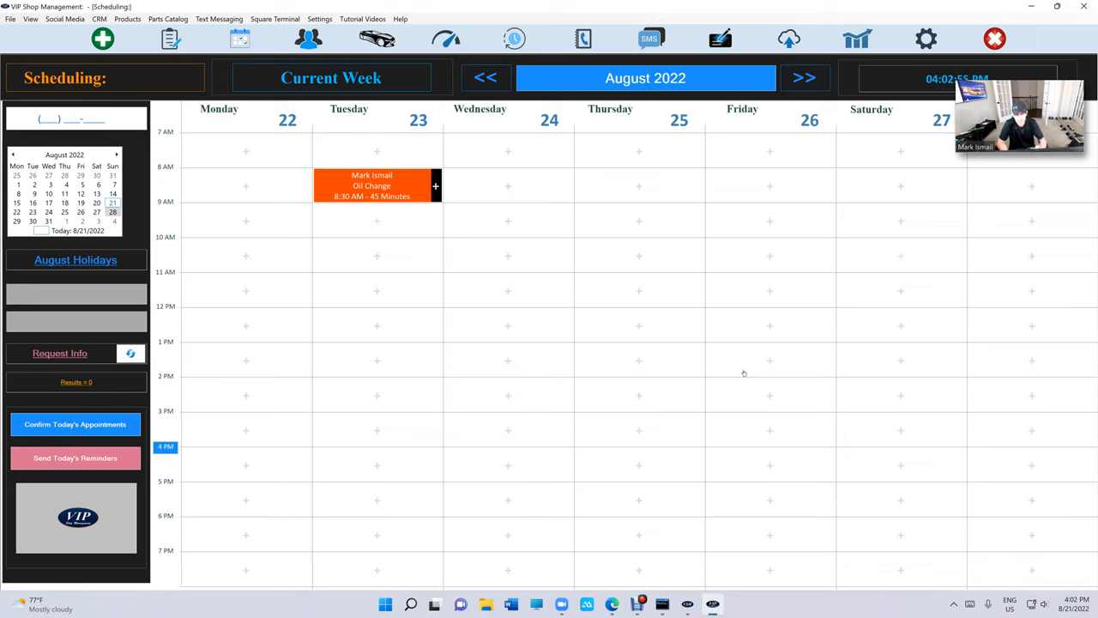
# - Go back to Sunday August 21's week and send confirmations for all of that day's appointments
pyautogui.click(486, 77)
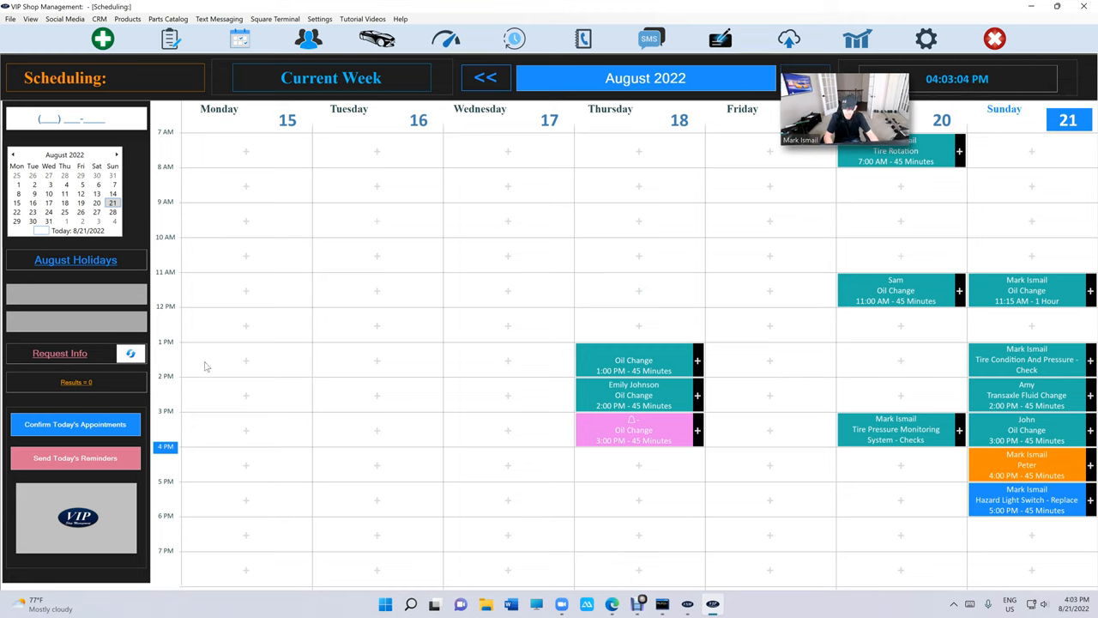
pyautogui.moveTo(159, 403)
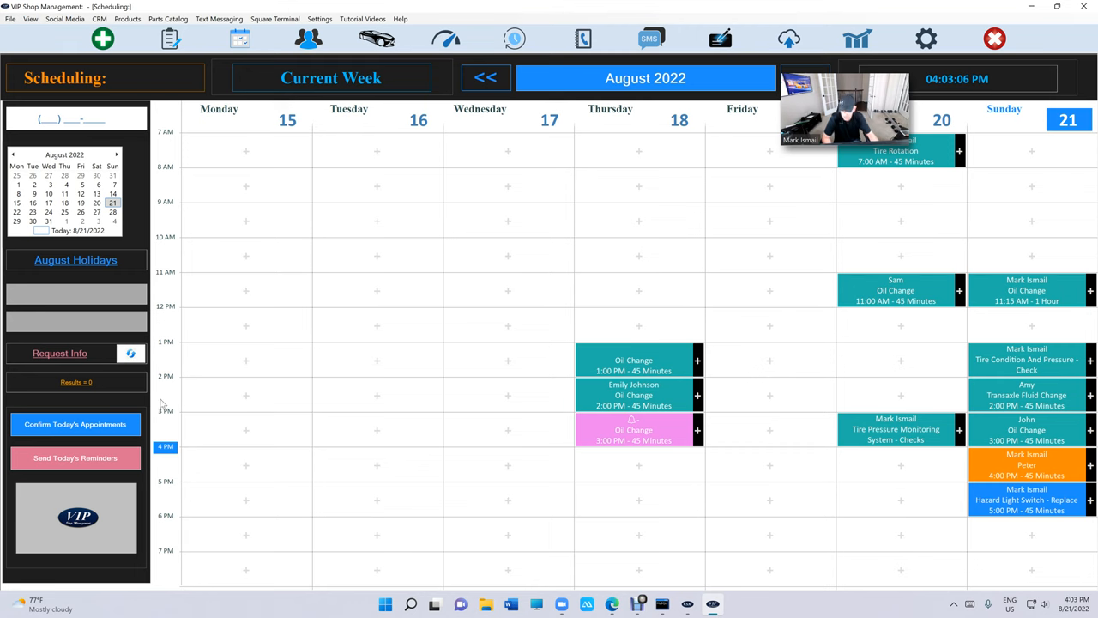
pyautogui.click(76, 424)
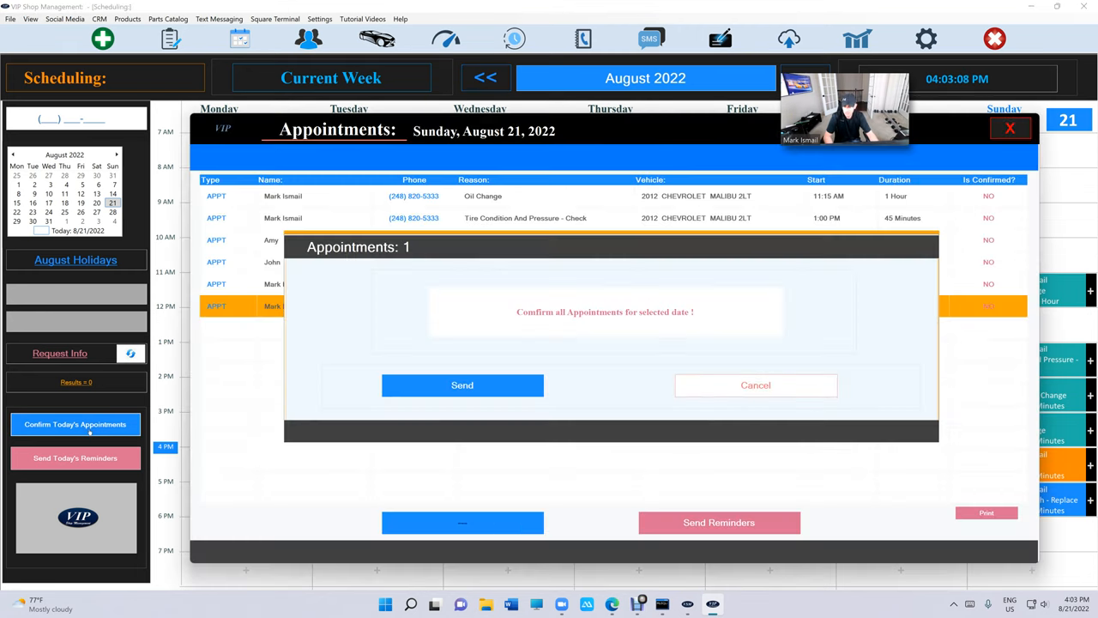
pyautogui.click(462, 385)
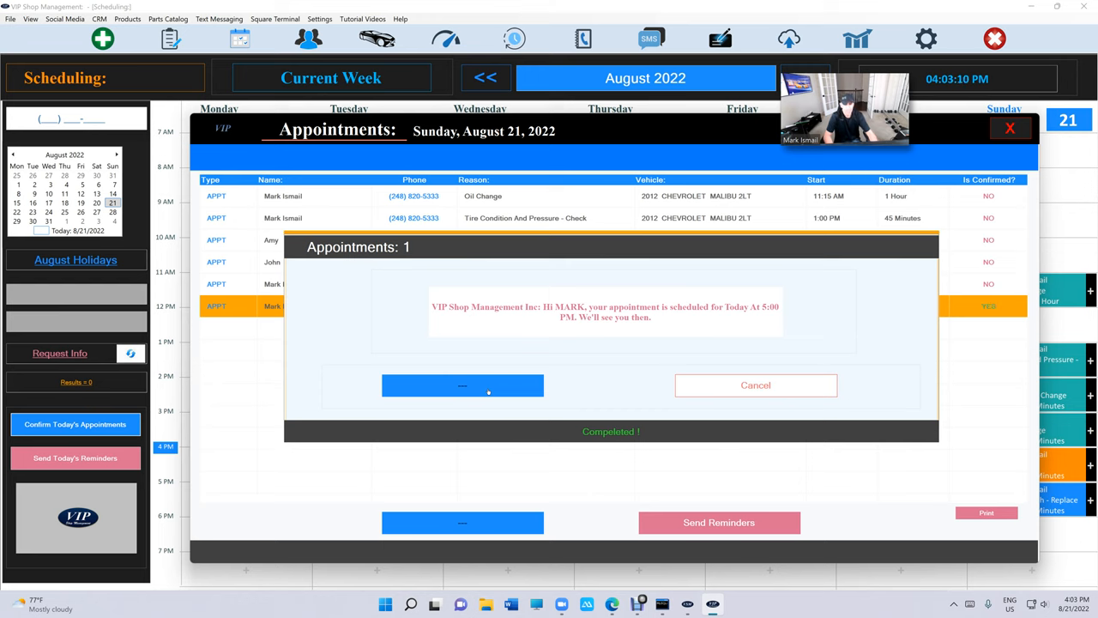